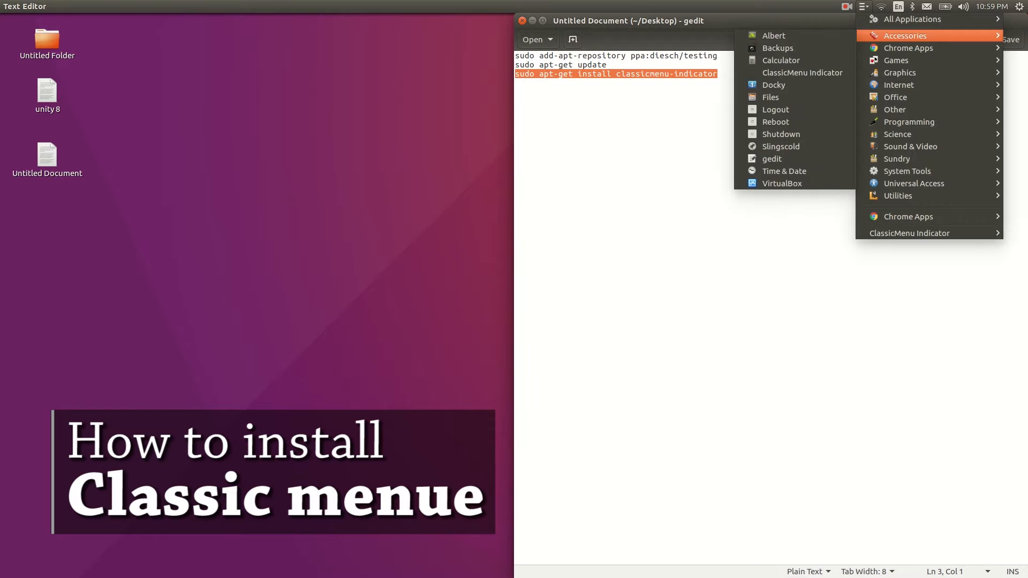
Dismiss the open application menu to reveal the gedit window with the three install commands.
{"action": "left_click", "coordinate": [912, 19]}
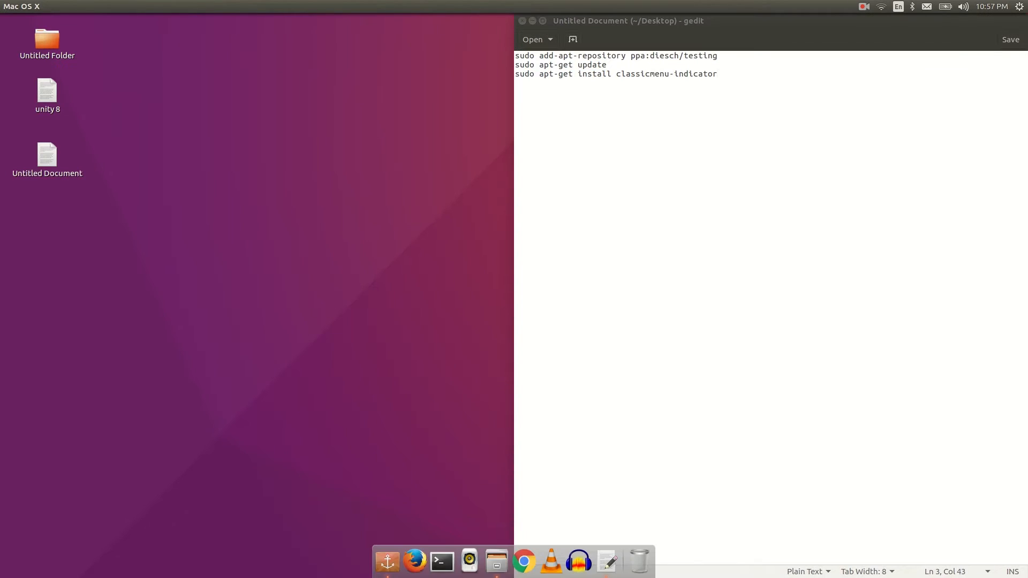
In a new Terminal, run sudo add-apt-repository ppa:diesch/testing and refresh the package lists.
{"action": "left_click", "coordinate": [441, 560]}
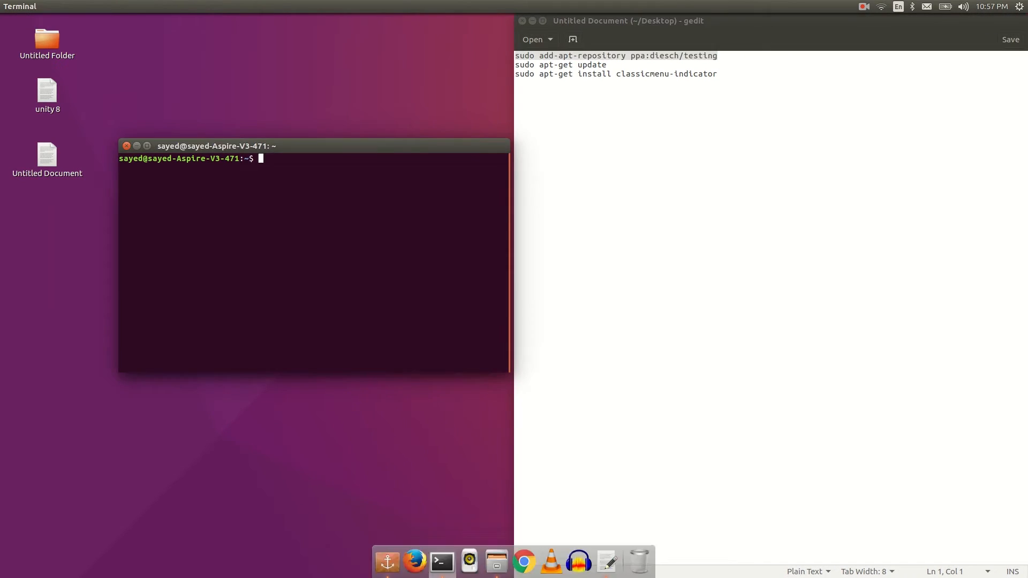
{"action": "type", "text": "sudo add-apt-repository ppa:diesch/testing"}
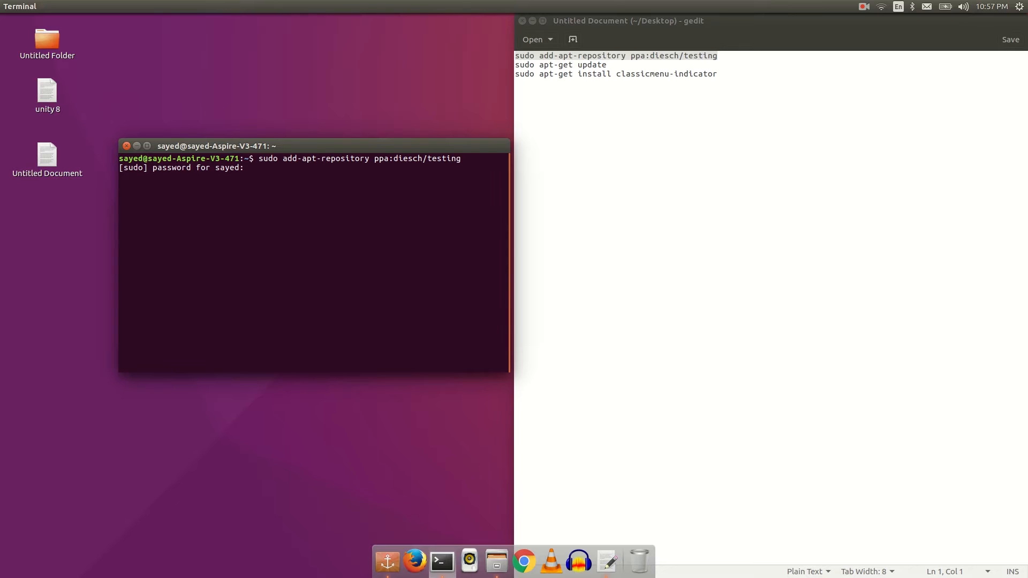
{"action": "key", "text": "Return"}
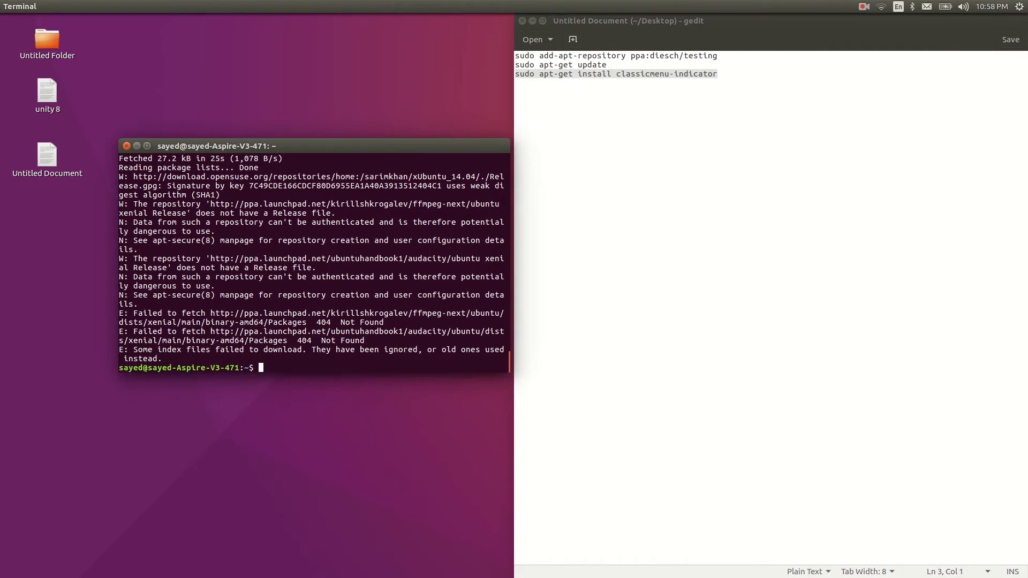
Run sudo apt-get install classicmenu-indicator and confirm with y to proceed with installation.
{"action": "type", "text": "sudo apt-get install classicmenu-indicator"}
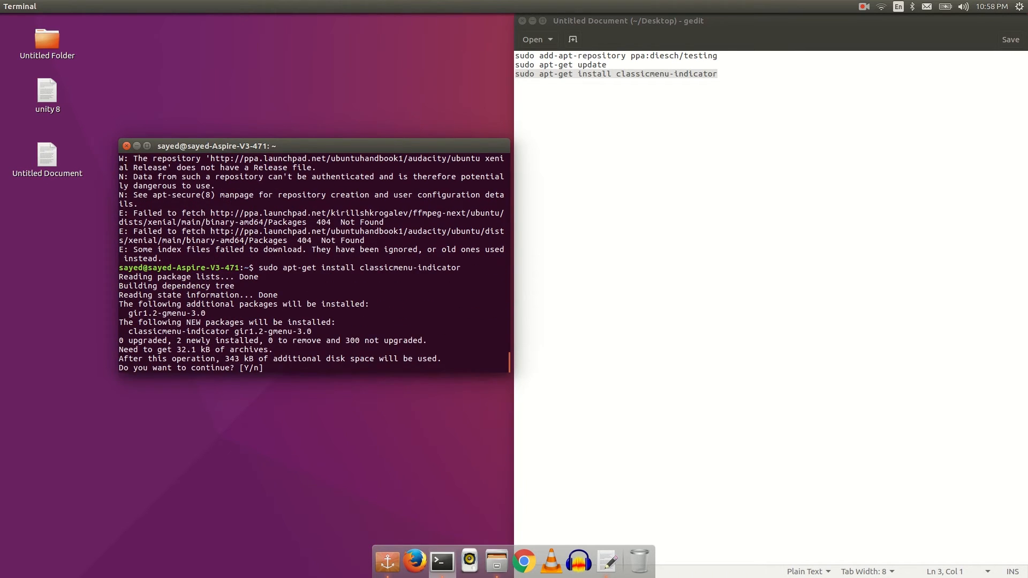
{"action": "type", "text": "y"}
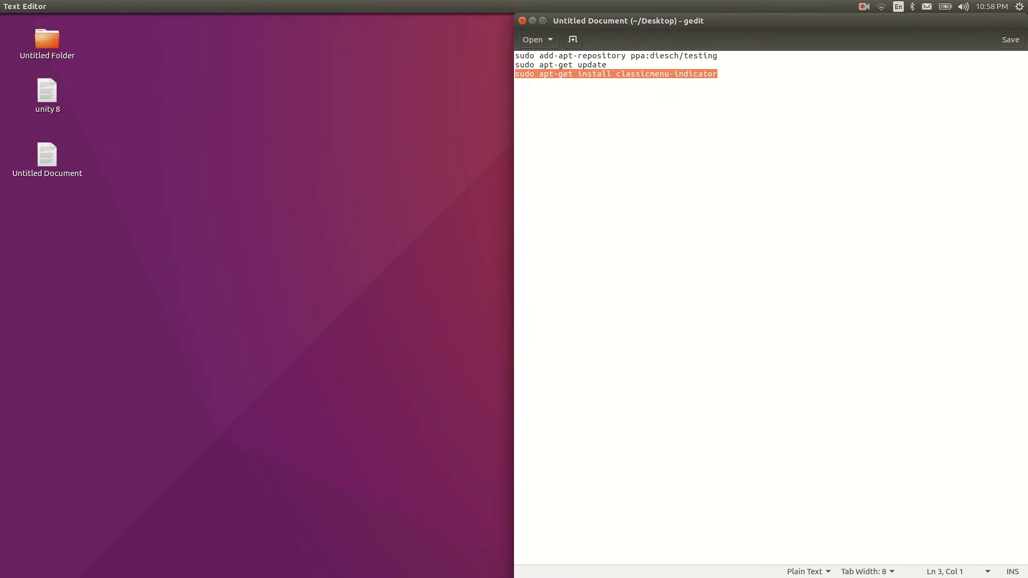
Show the ClassicMenu Indicator menu from its top-panel icon, listing application categories and Accessories.
{"action": "type", "text": "cal"}
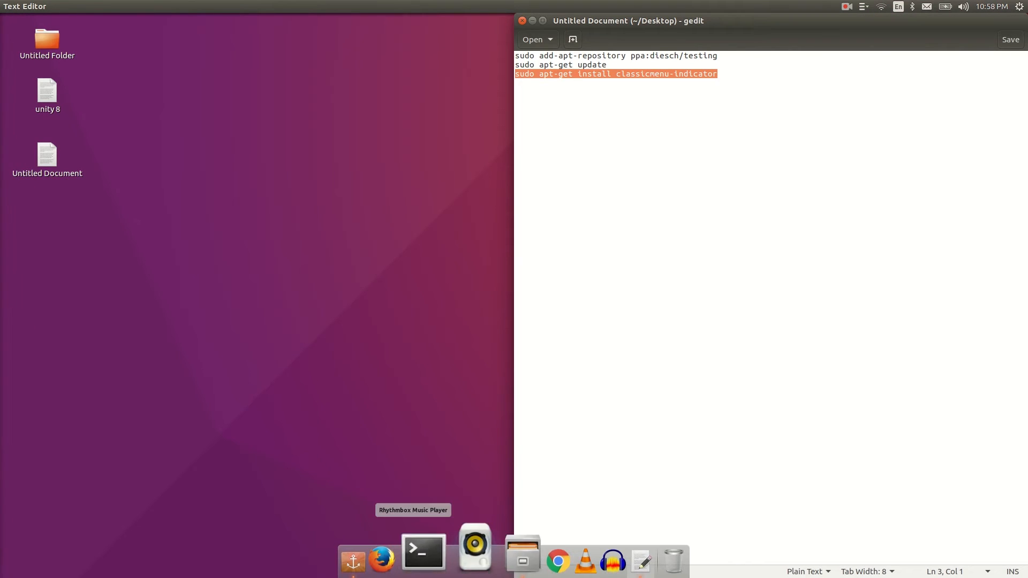
{"action": "left_click", "coordinate": [864, 6]}
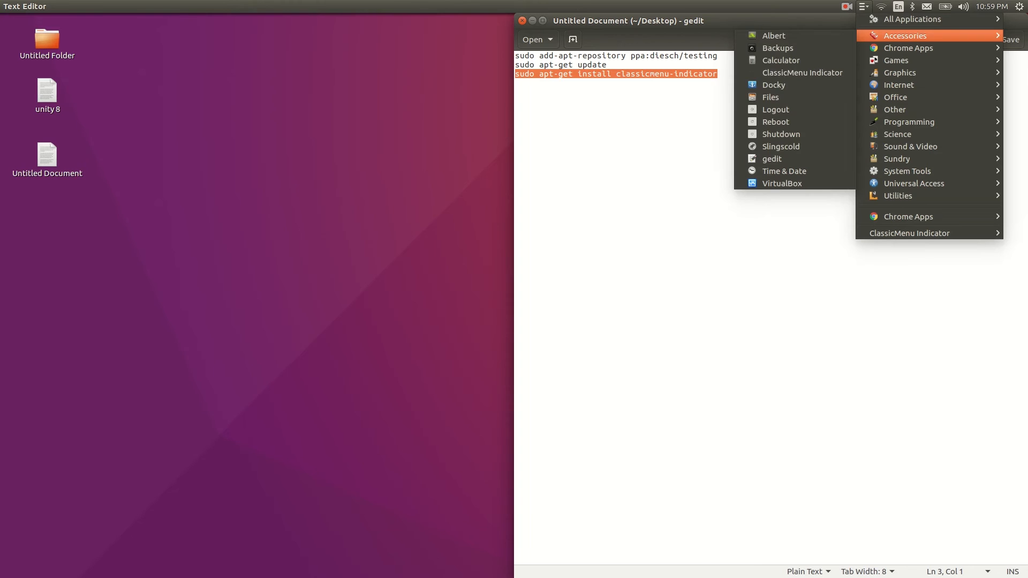
Browse the Graphics and Internet categories to list their applications.
{"action": "left_click", "coordinate": [912, 20]}
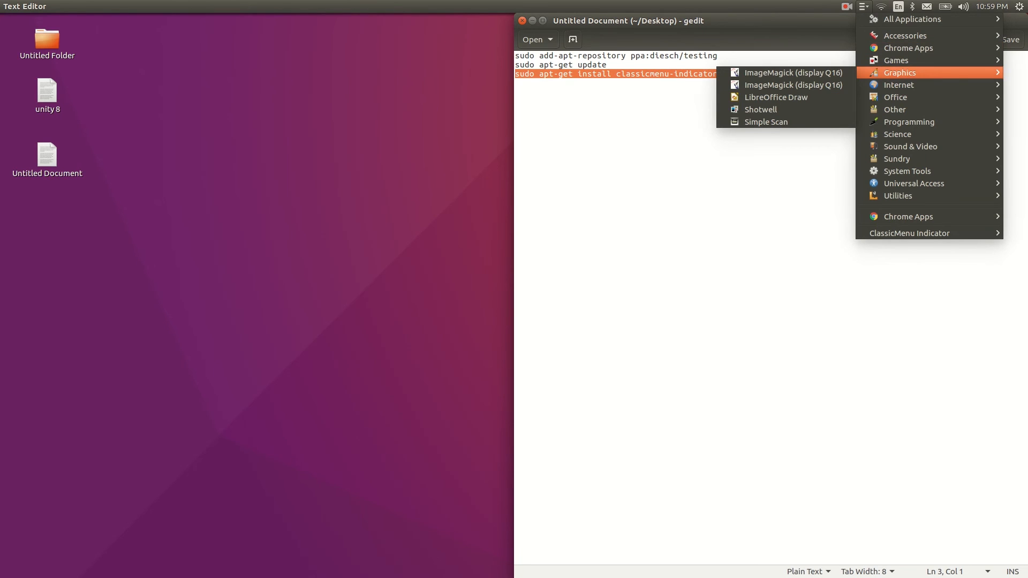
{"action": "mouse_move", "coordinate": [898, 84]}
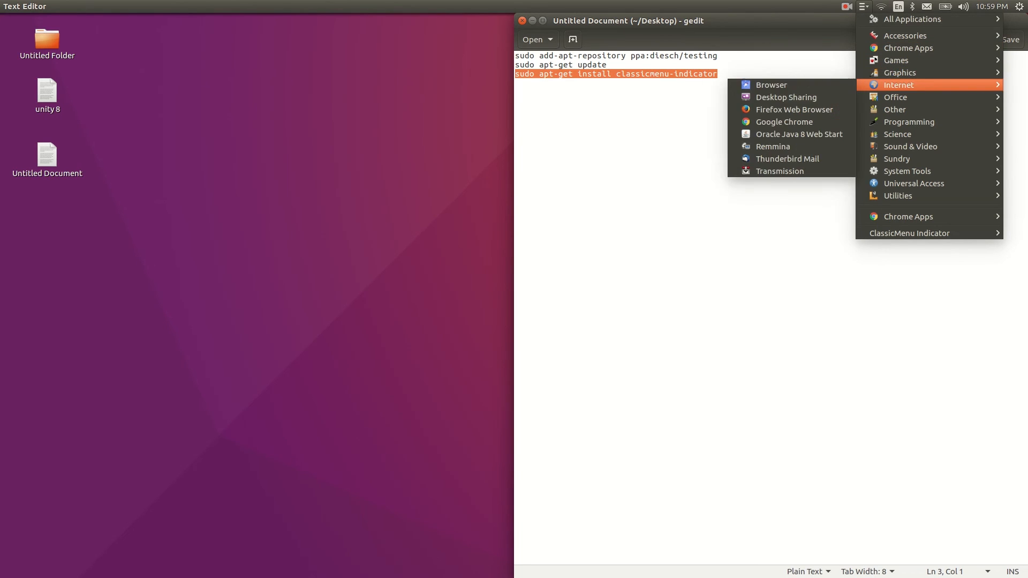